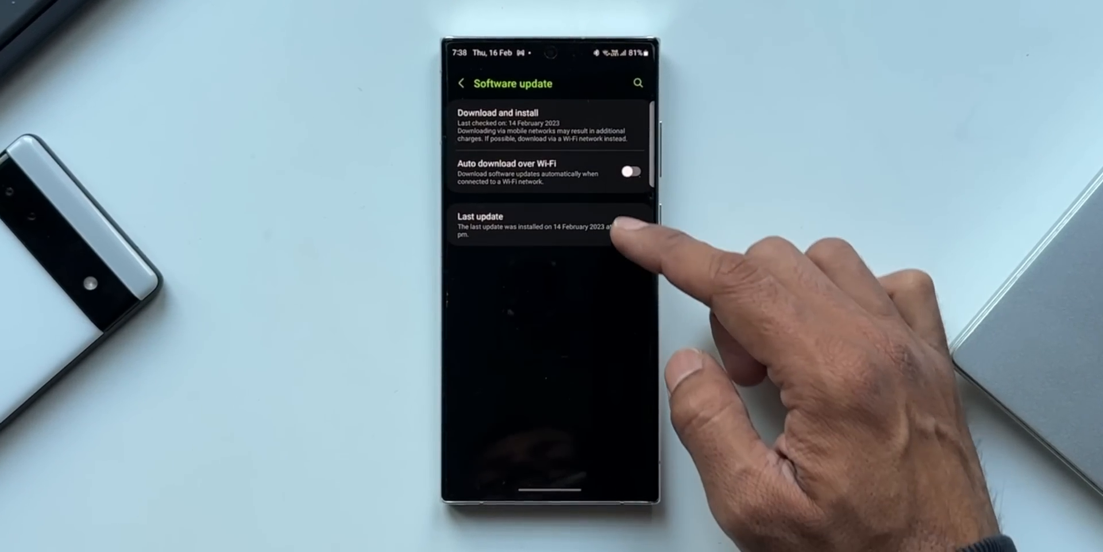
View the last installed update's details under Software update (14 February 2023)
{"action": "left_click", "coordinate": [534, 222]}
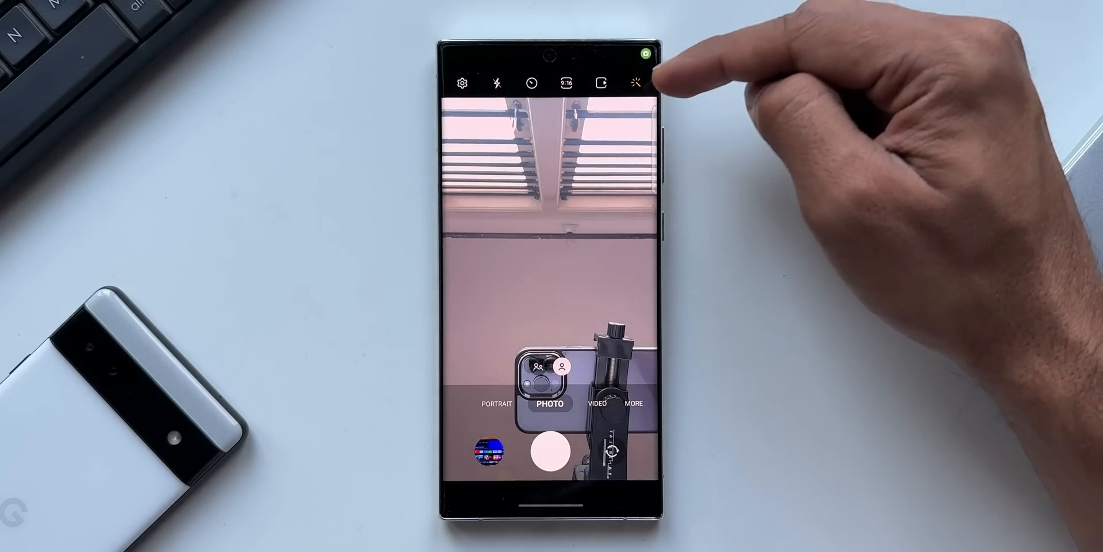
Enter Expert RAW from More modes, enable the Astrophoto sky guide, then go to Gallery Albums
{"action": "left_click", "coordinate": [634, 82]}
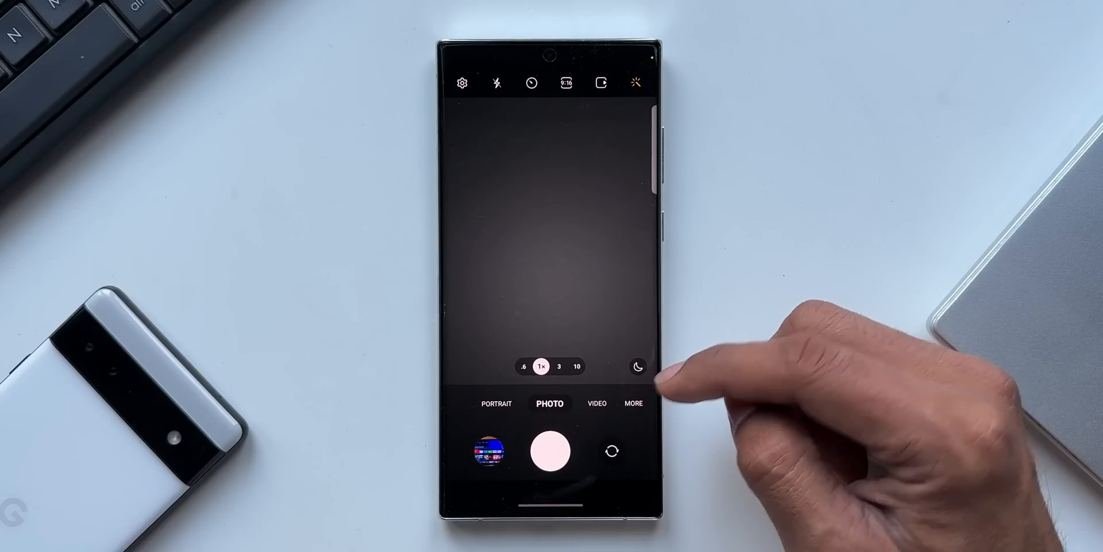
{"action": "left_click", "coordinate": [632, 403]}
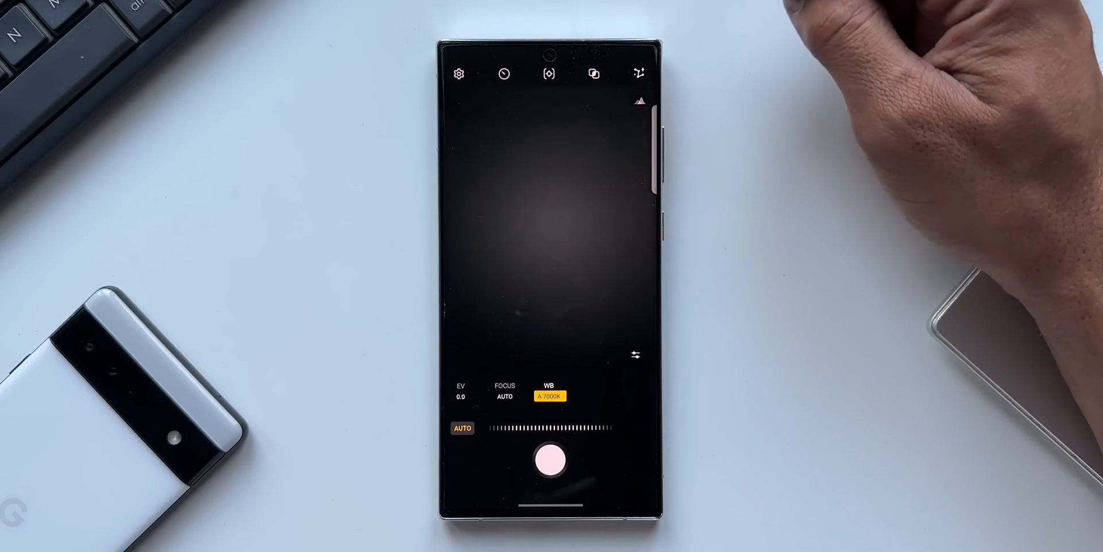
{"action": "left_click", "coordinate": [639, 74]}
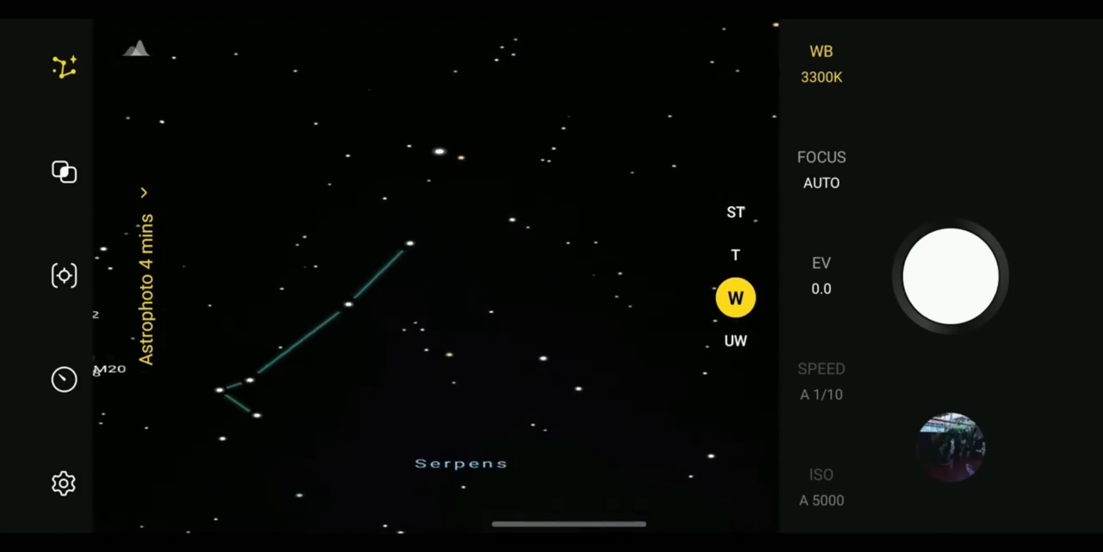
{"action": "left_click", "coordinate": [735, 298]}
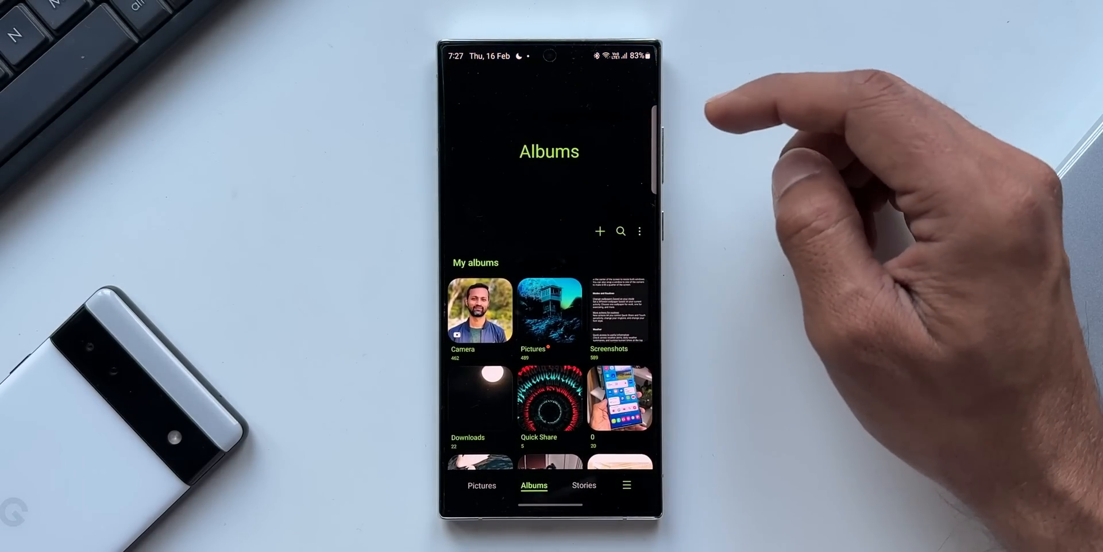
{"action": "left_click", "coordinate": [621, 231]}
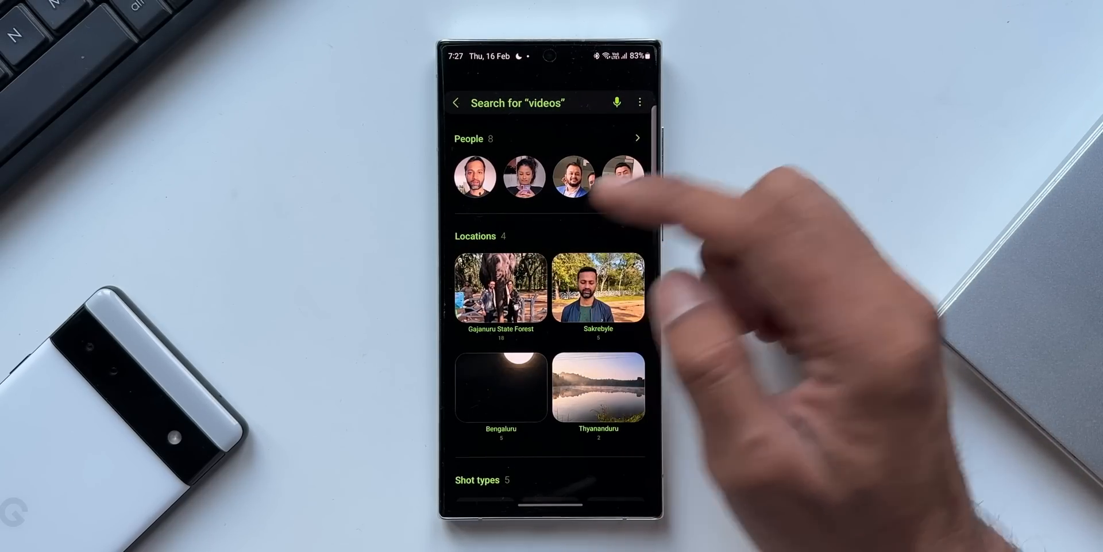
{"action": "left_click", "coordinate": [575, 177]}
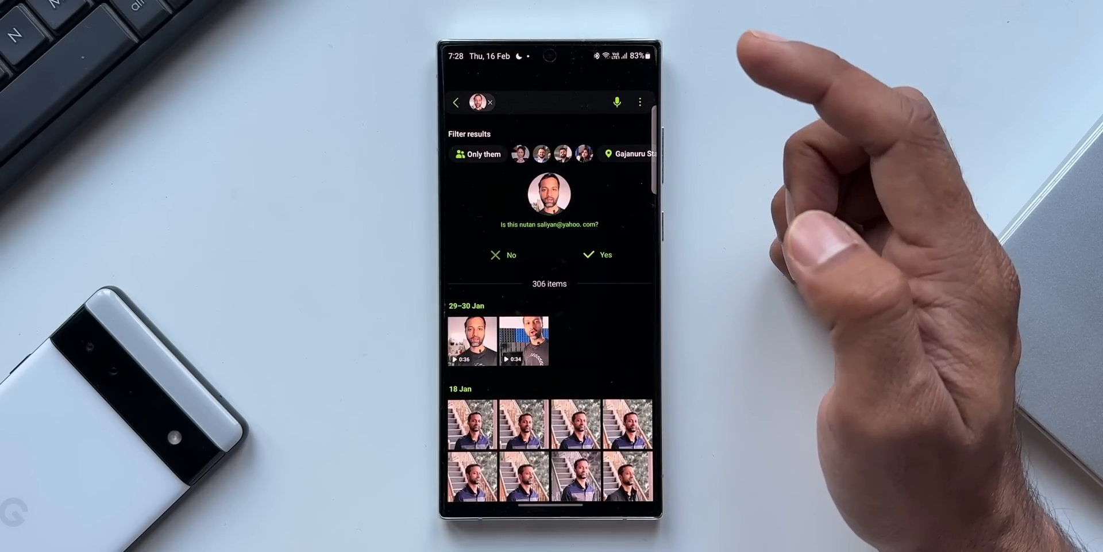
{"action": "left_click", "coordinate": [605, 255]}
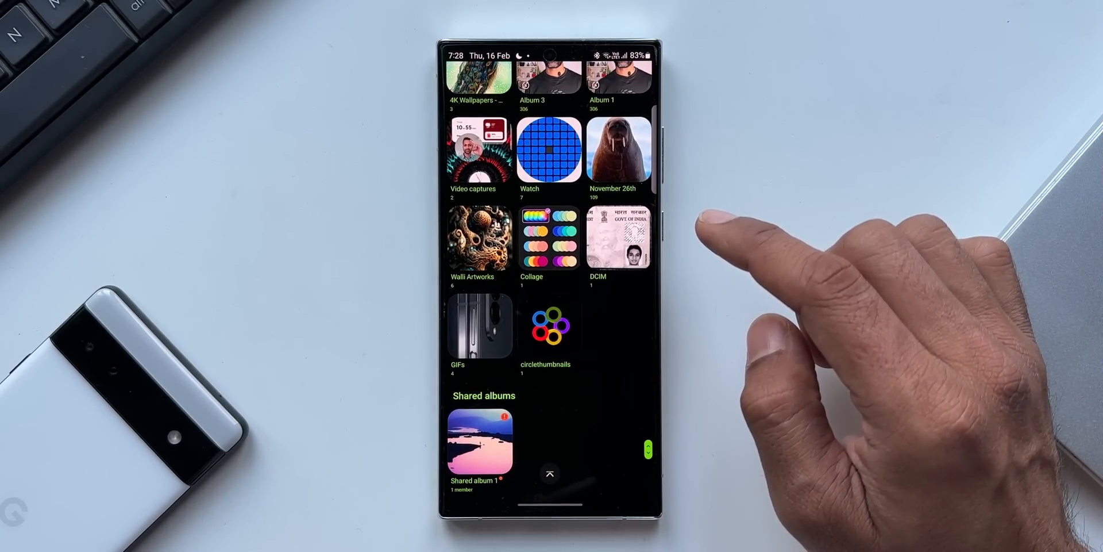
Open the elephant silhouette GIF from the GIFs album and show its More options
{"action": "left_click", "coordinate": [481, 325]}
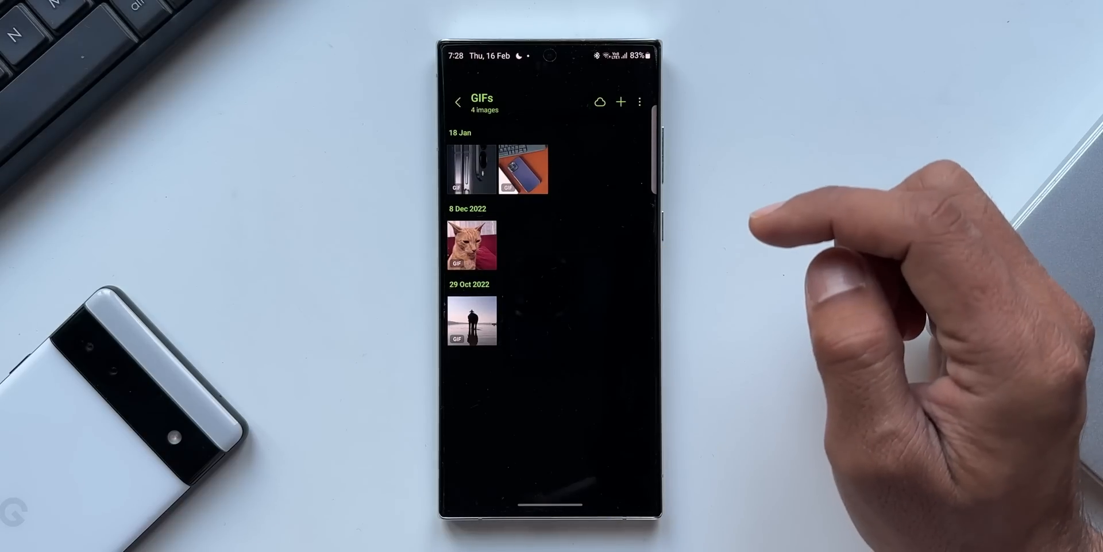
{"action": "left_click", "coordinate": [471, 321]}
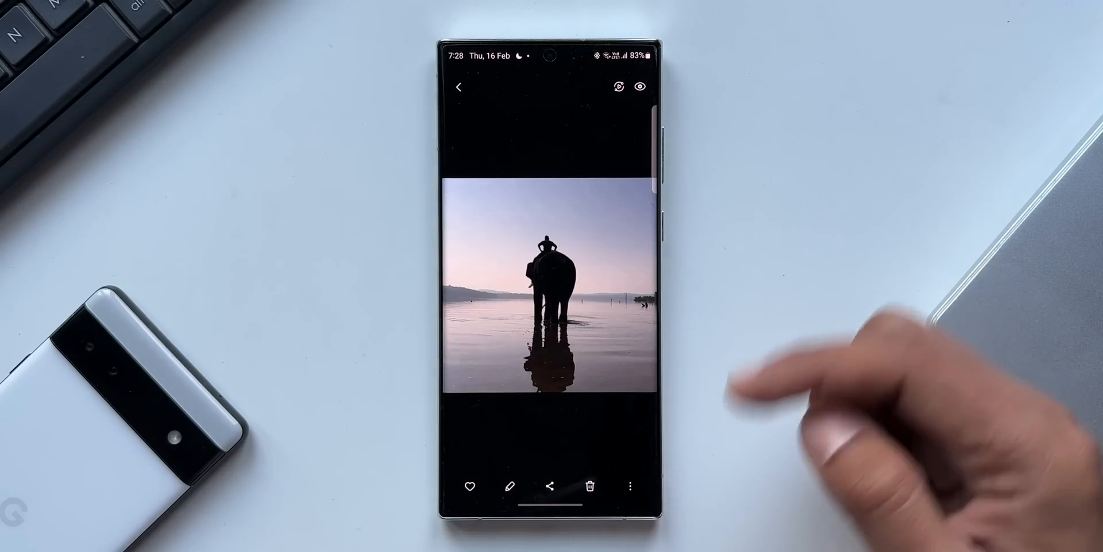
{"action": "left_click", "coordinate": [630, 485]}
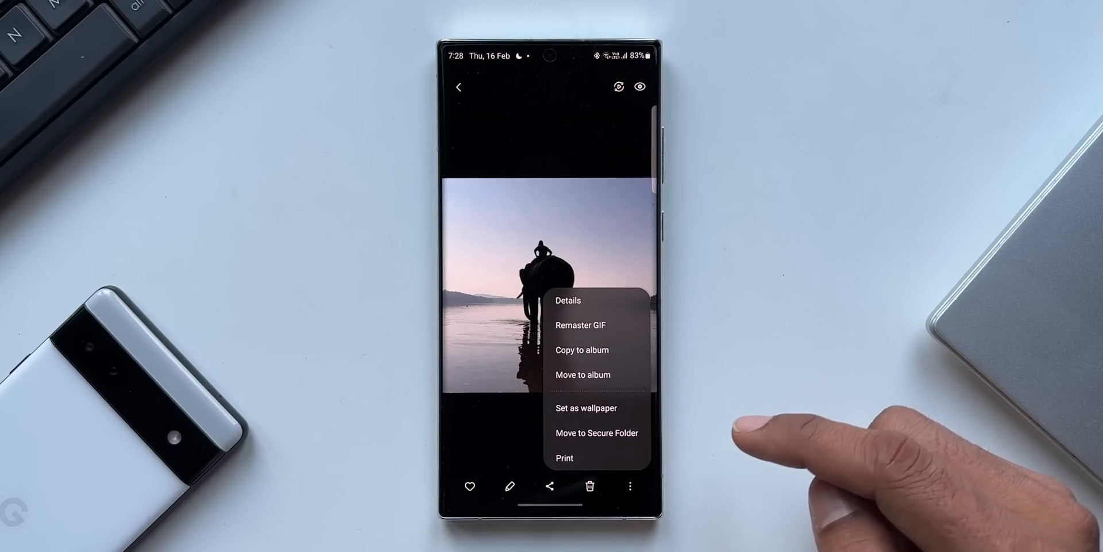
{"action": "mouse_move", "coordinate": [647, 331]}
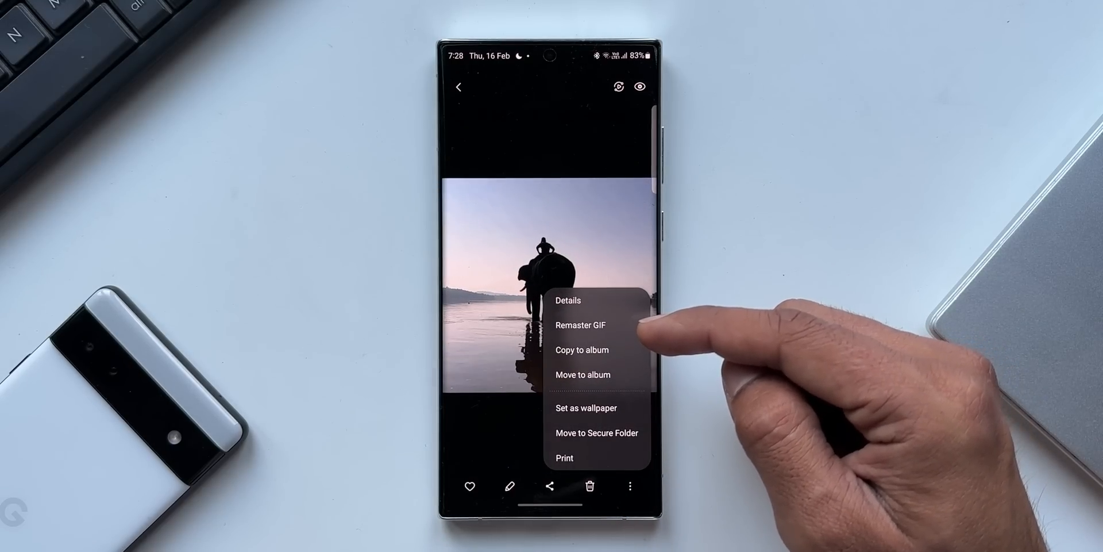
Run Remaster GIF, compare before/after with the slider, and save the improved version
{"action": "left_click", "coordinate": [579, 324]}
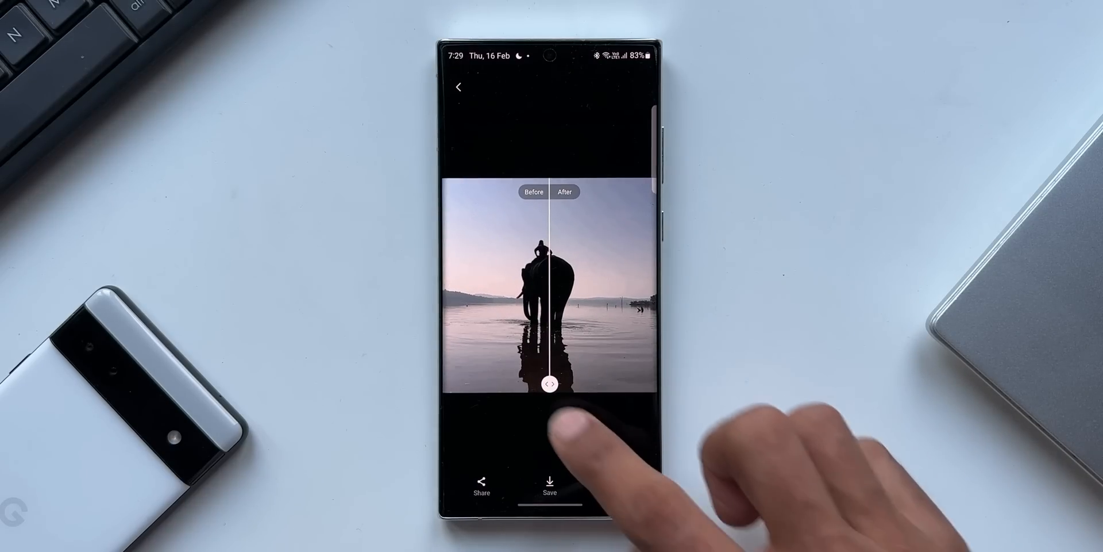
{"action": "left_click_drag", "start_coordinate": [549, 384], "coordinate": [580, 384]}
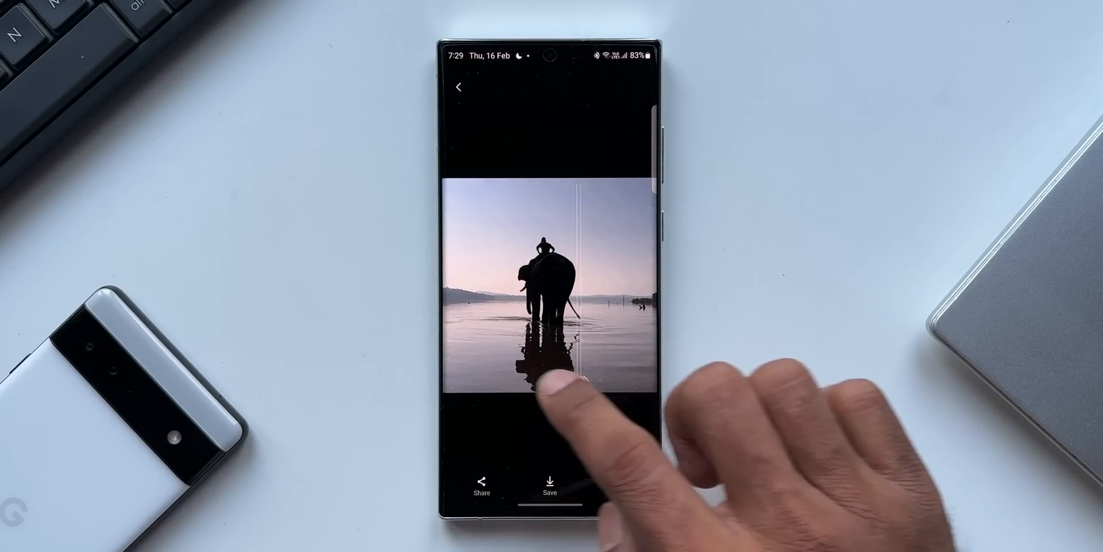
{"action": "left_click", "coordinate": [549, 485]}
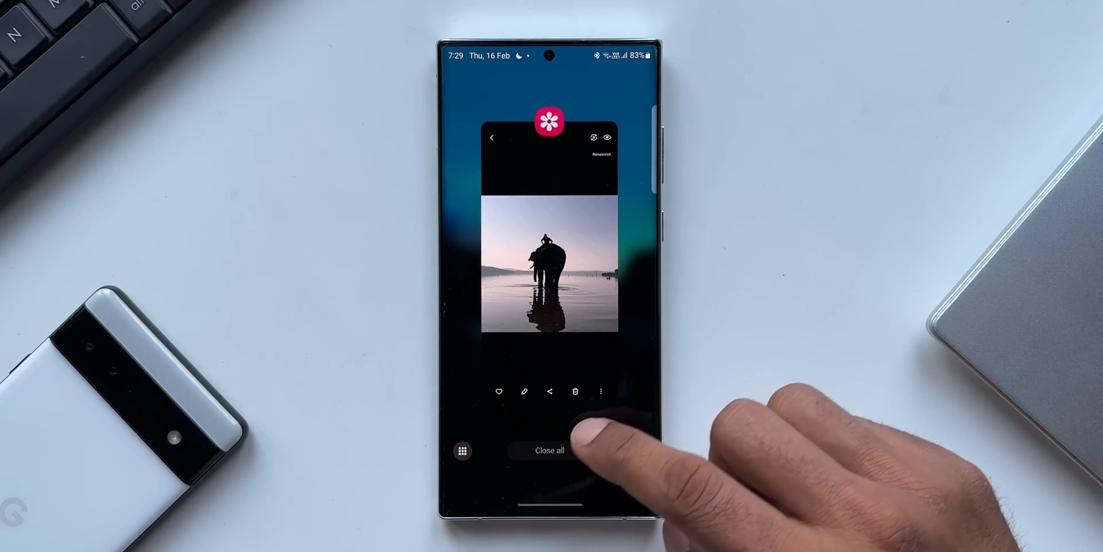
Put Samsung Notes in split screen and add Calculator from the app picker in the lower half
{"action": "left_click", "coordinate": [549, 449]}
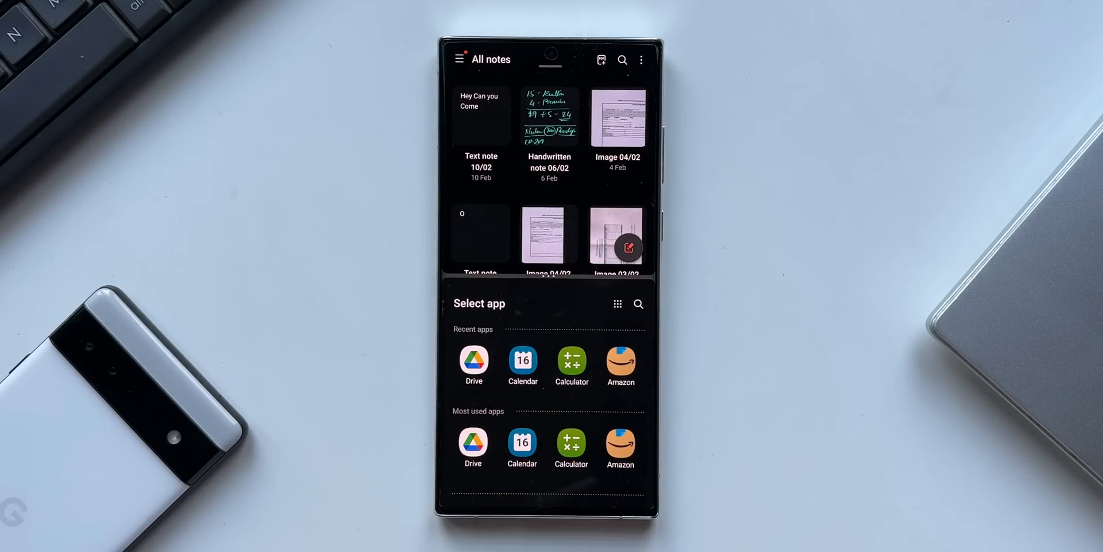
{"action": "left_click", "coordinate": [617, 304]}
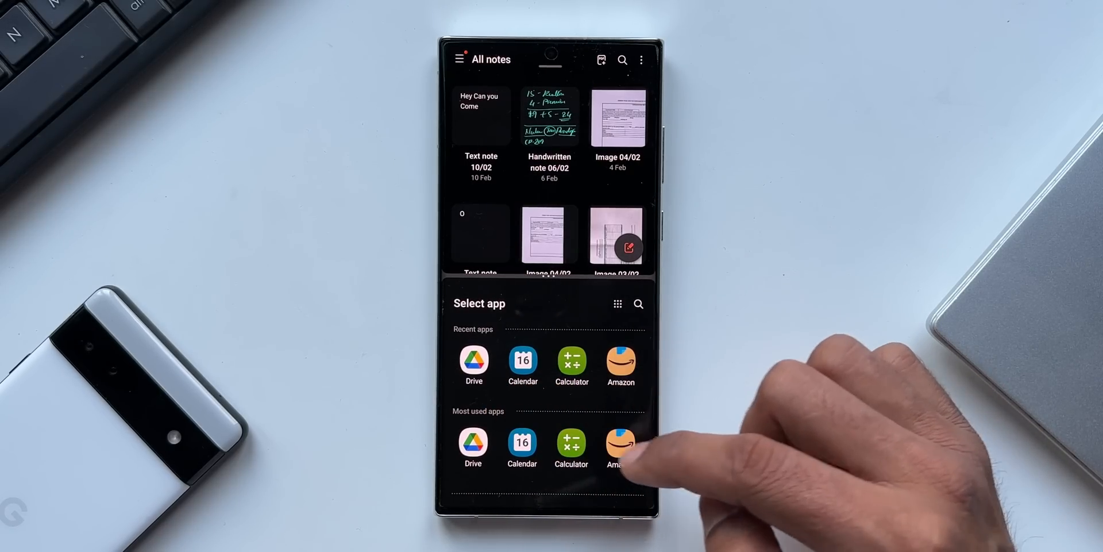
{"action": "scroll", "scroll_direction": "down", "scroll_amount": 3}
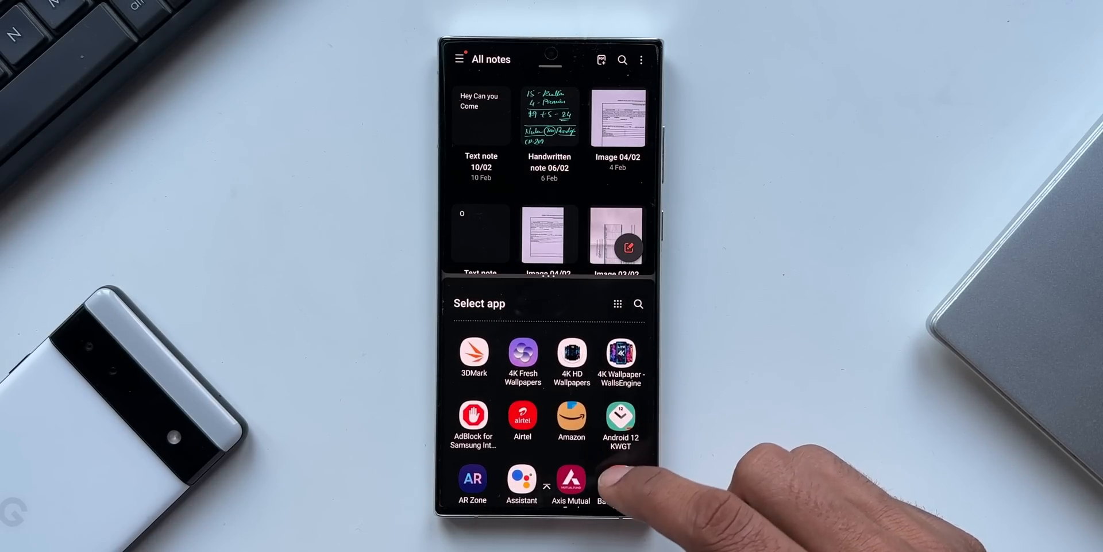
{"action": "left_click", "coordinate": [617, 304]}
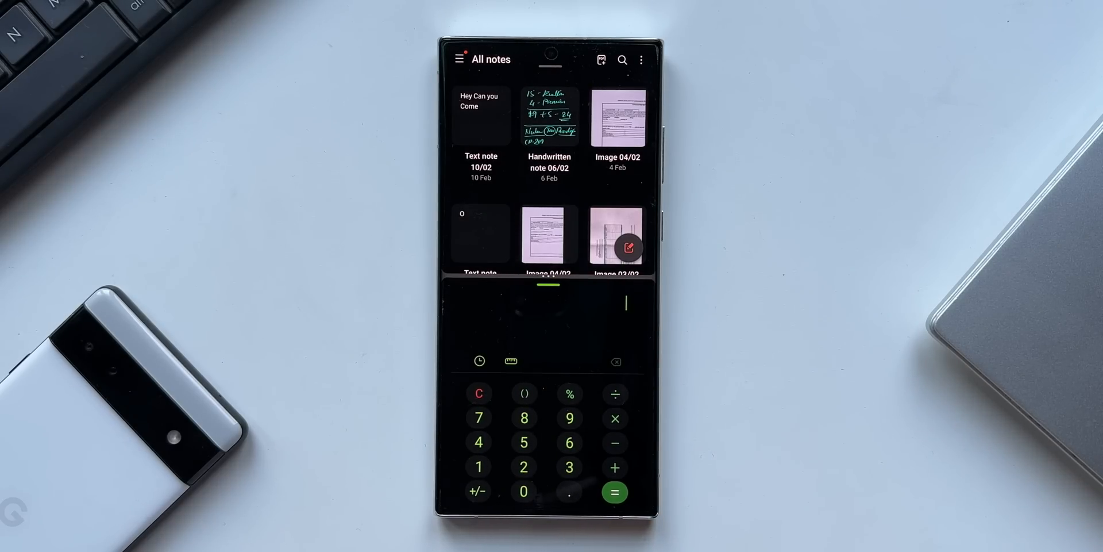
{"action": "left_click", "coordinate": [524, 491]}
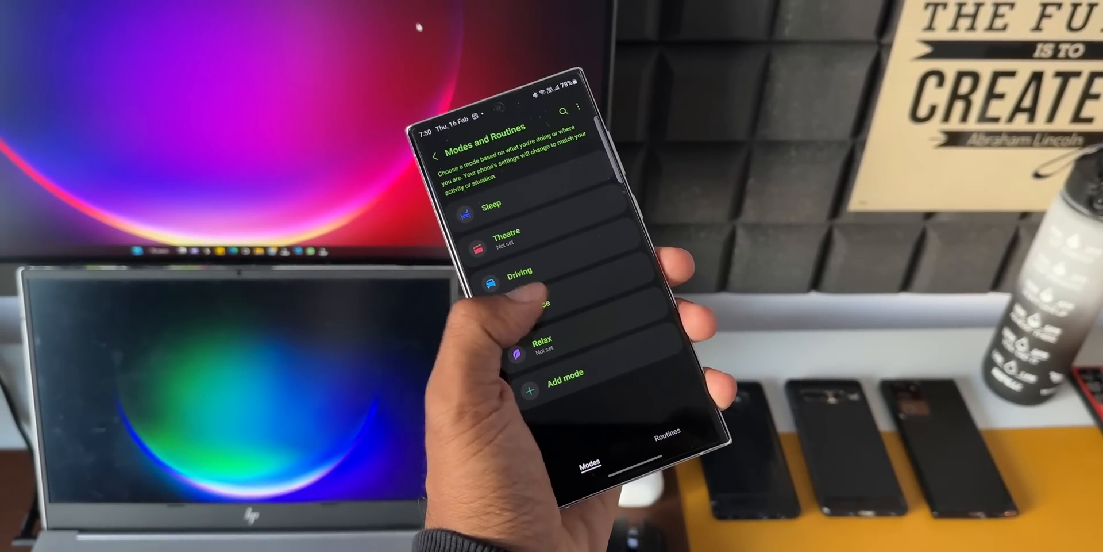
Go into Settings > Modes and Routines and open the Sleep mode's details
{"action": "left_click", "coordinate": [538, 302]}
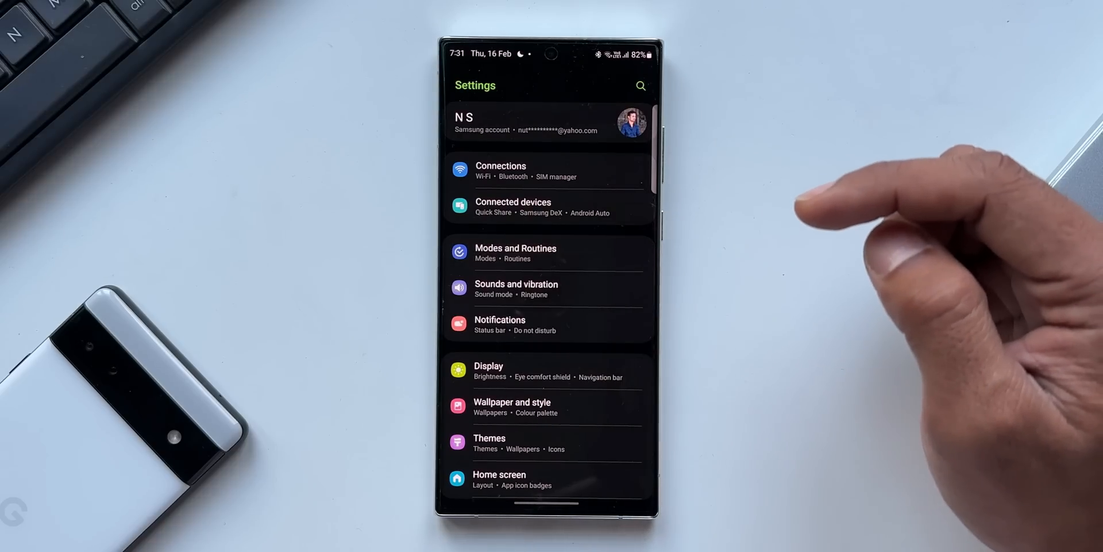
{"action": "left_click", "coordinate": [516, 253]}
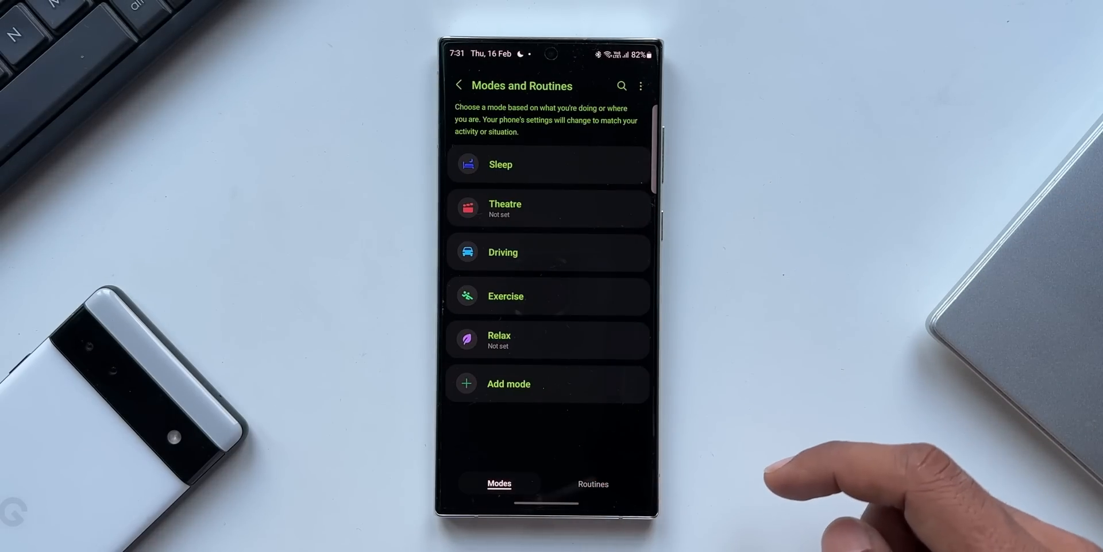
{"action": "left_click", "coordinate": [502, 164]}
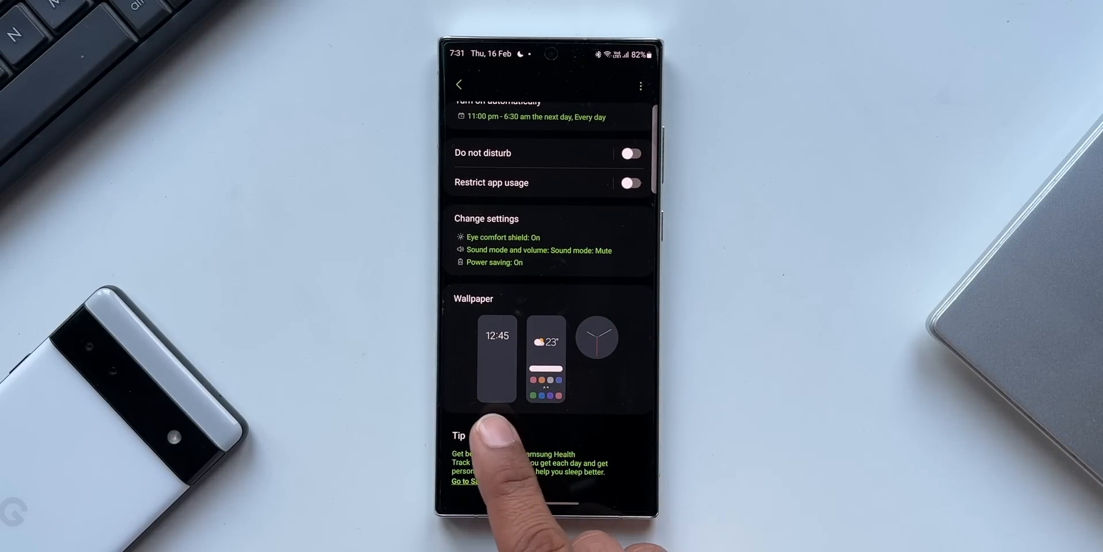
Review Sleep mode's 11 pm–6:30 am schedule and options, go back and pull down the quick panel
{"action": "left_click", "coordinate": [496, 359]}
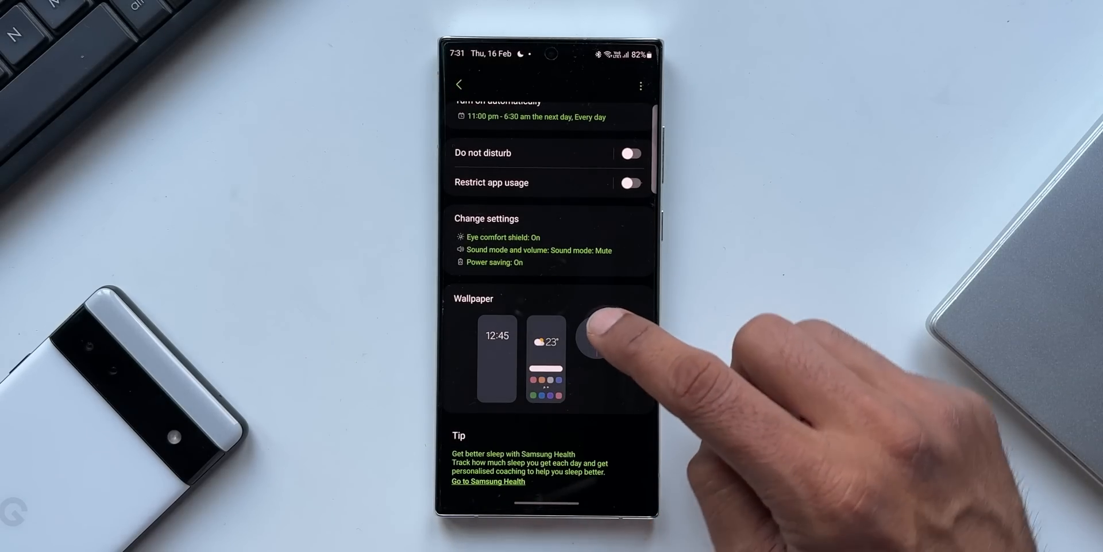
{"action": "left_click", "coordinate": [598, 338]}
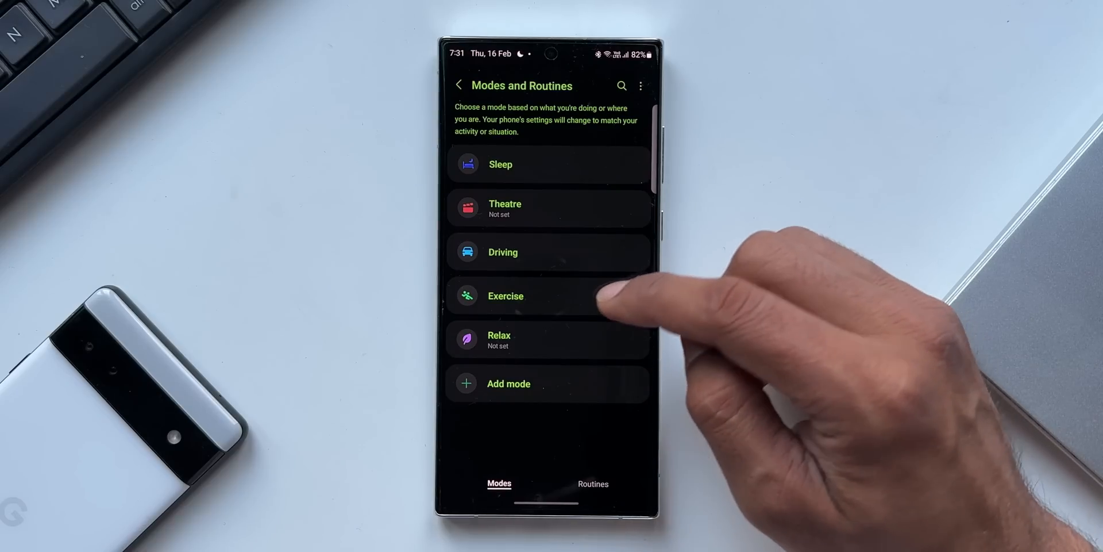
{"action": "left_click", "coordinate": [506, 295]}
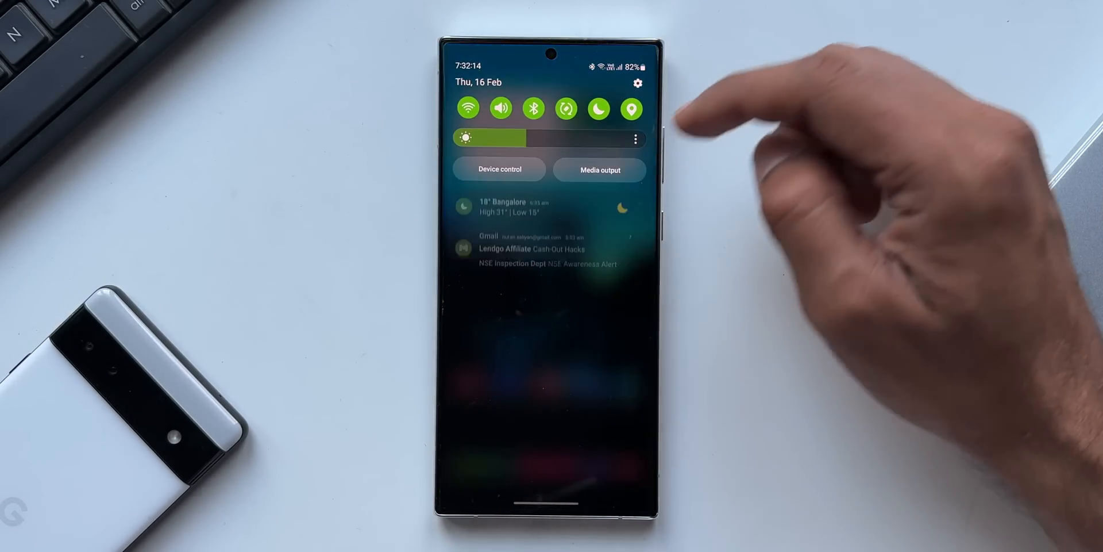
From the quick panel gear, review Advanced features > Screenshots and screen recorder, then go Home
{"action": "left_click", "coordinate": [635, 83]}
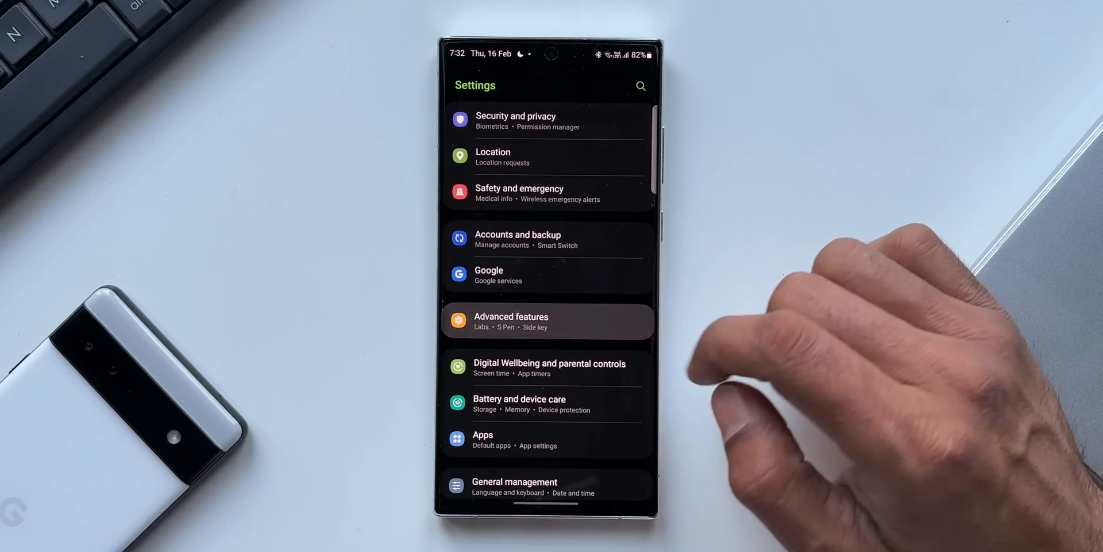
{"action": "left_click", "coordinate": [510, 321]}
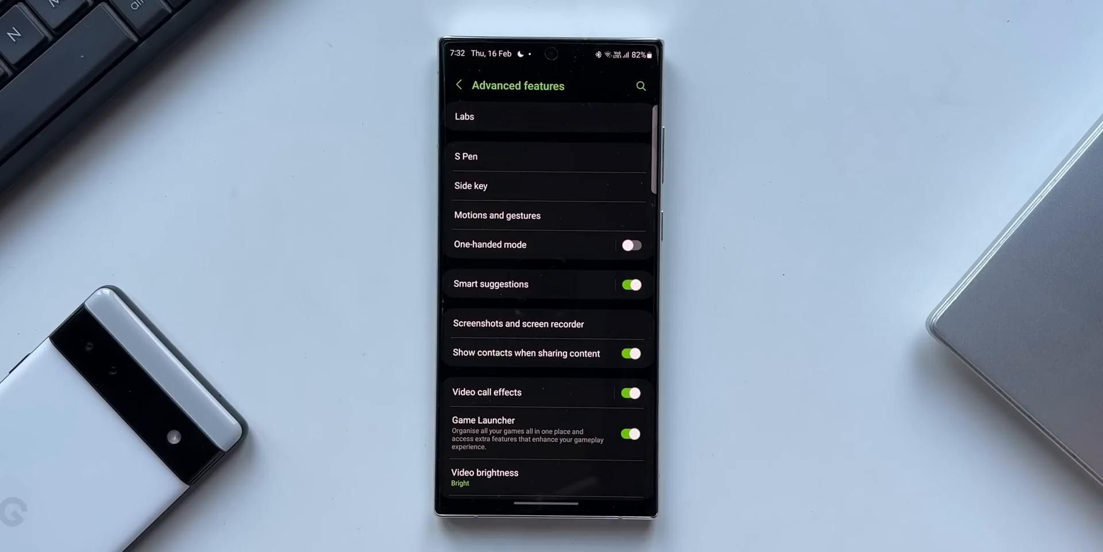
{"action": "left_click", "coordinate": [518, 323]}
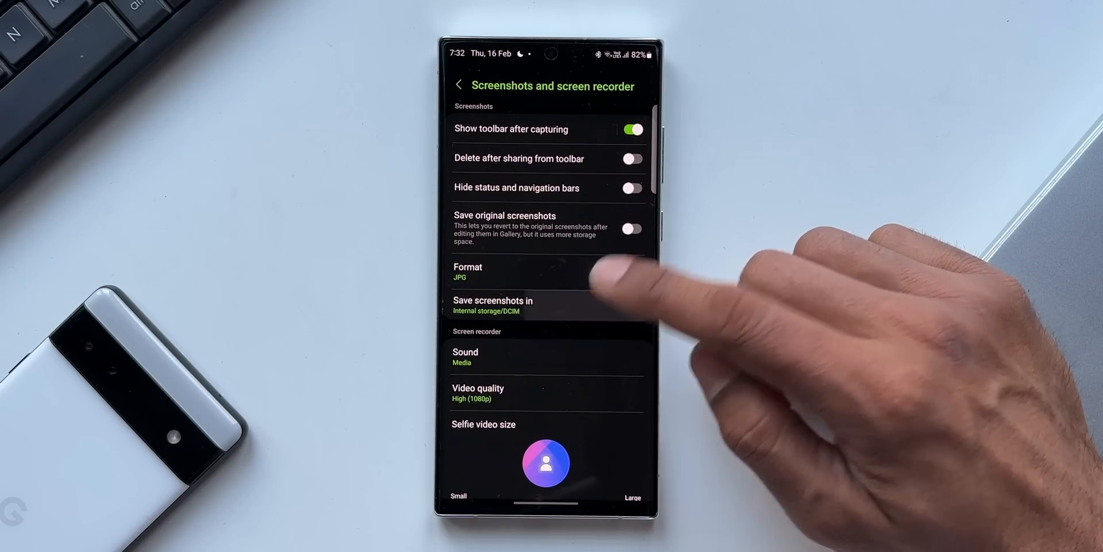
{"action": "left_click", "coordinate": [493, 306]}
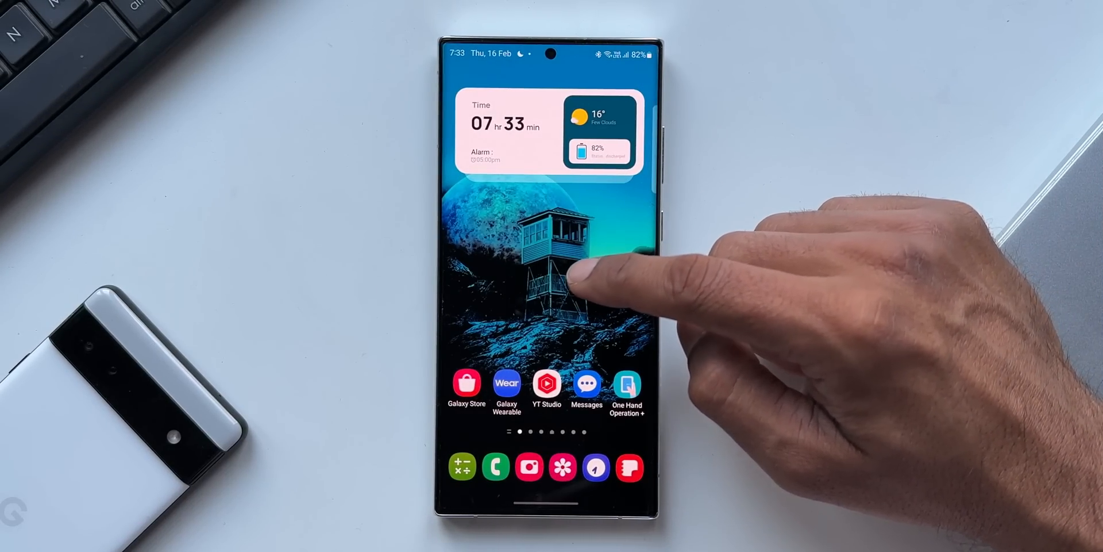
Enter home screen editing, browse Widgets and expand Battery, then launch Bixby Vision
{"action": "left_click", "coordinate": [549, 282]}
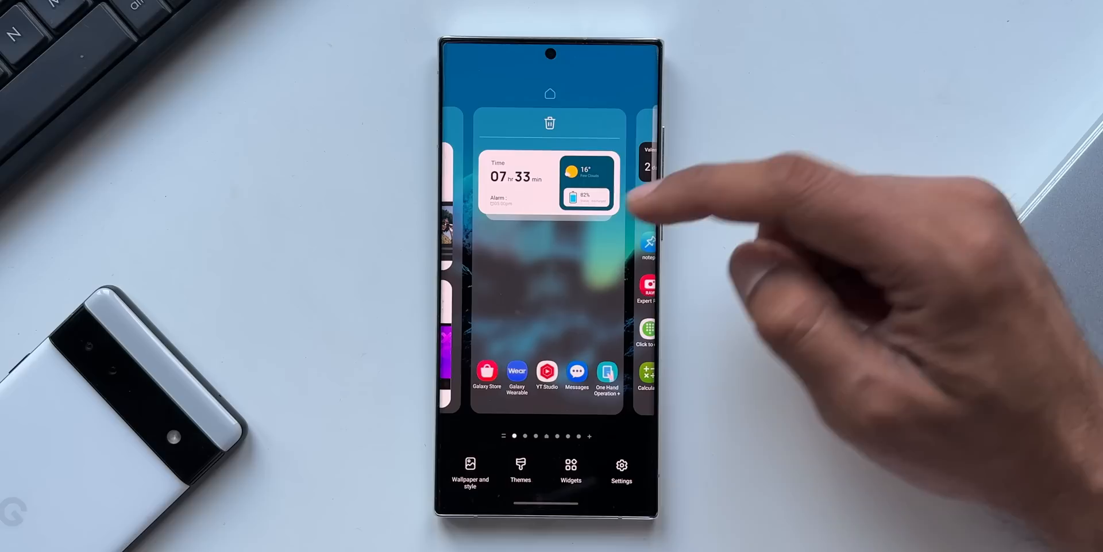
{"action": "left_click", "coordinate": [571, 468]}
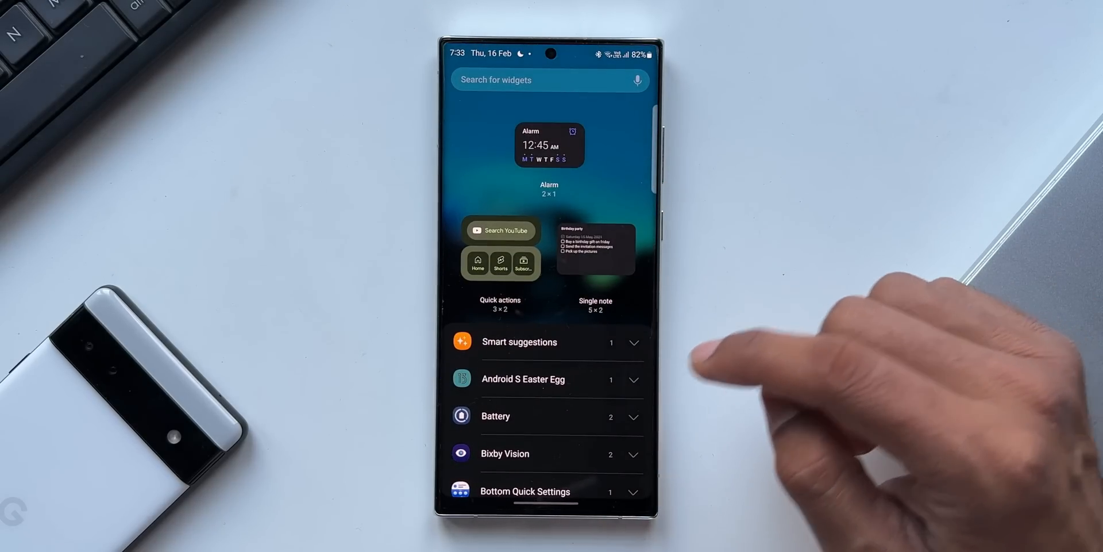
{"action": "scroll", "scroll_direction": "down", "scroll_amount": 3}
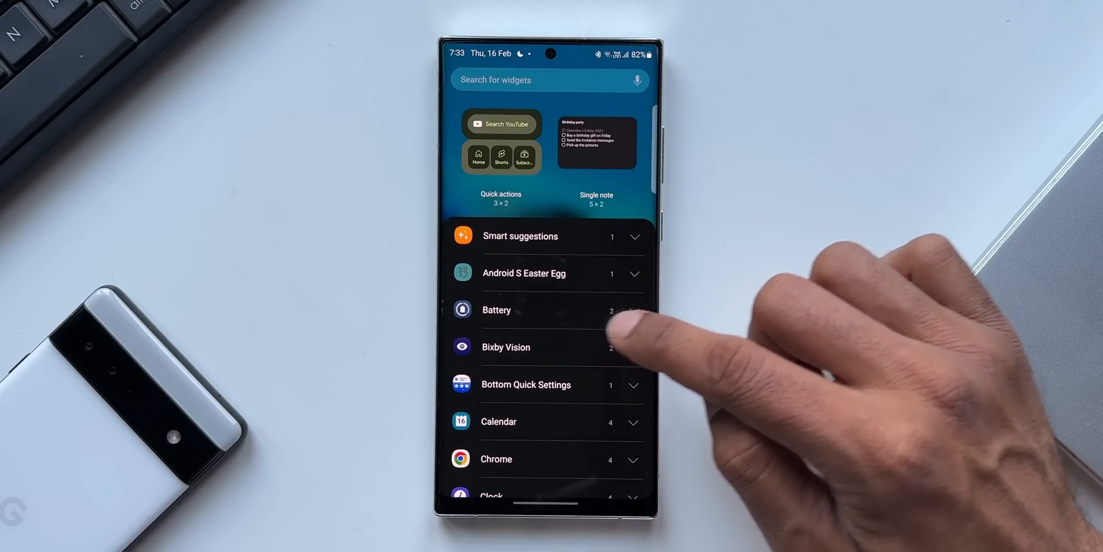
{"action": "left_click", "coordinate": [496, 309]}
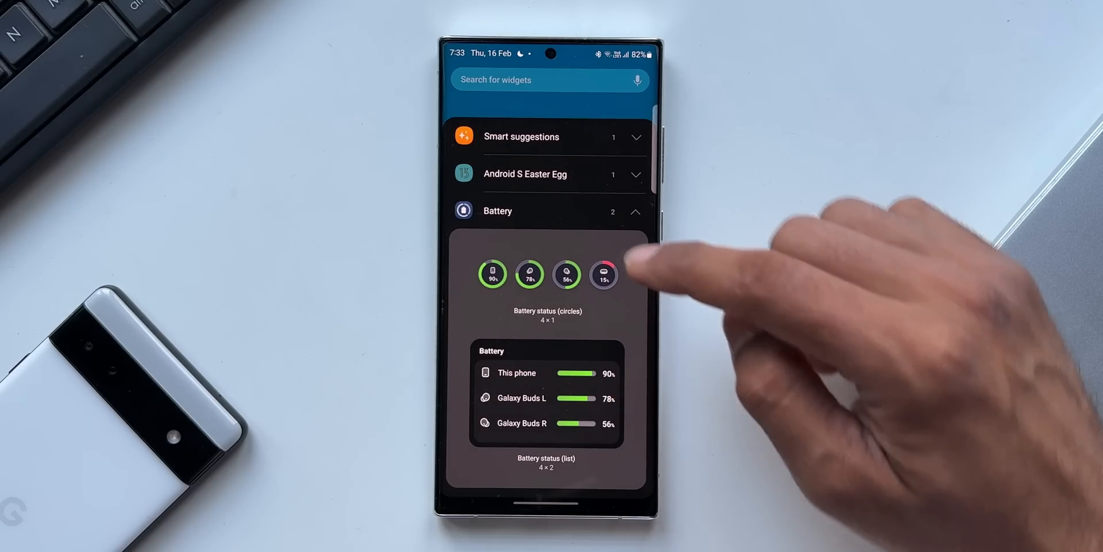
{"action": "left_click", "coordinate": [604, 274]}
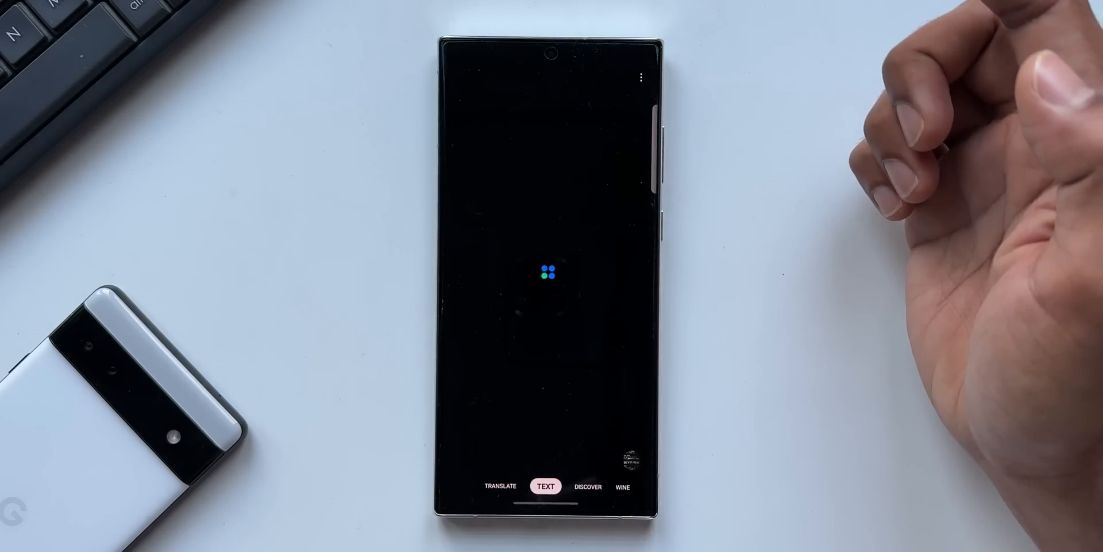
Leave Bixby Vision's Text mode toward the cat photo where the sleeping cat gets outlined
{"action": "left_click", "coordinate": [545, 486]}
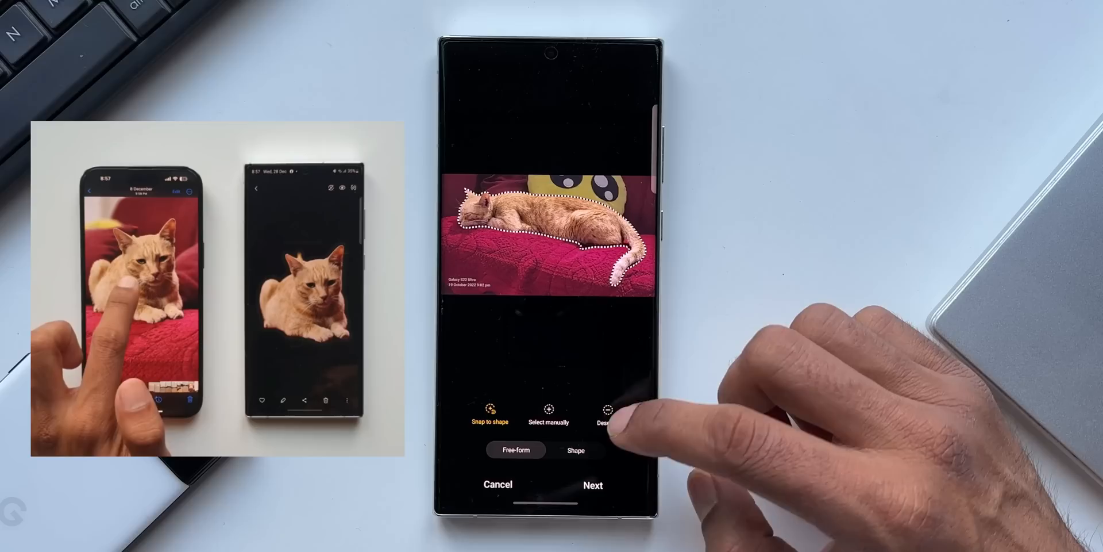
Cancel the cat object selection and land on the Settings main menu
{"action": "left_click", "coordinate": [593, 483]}
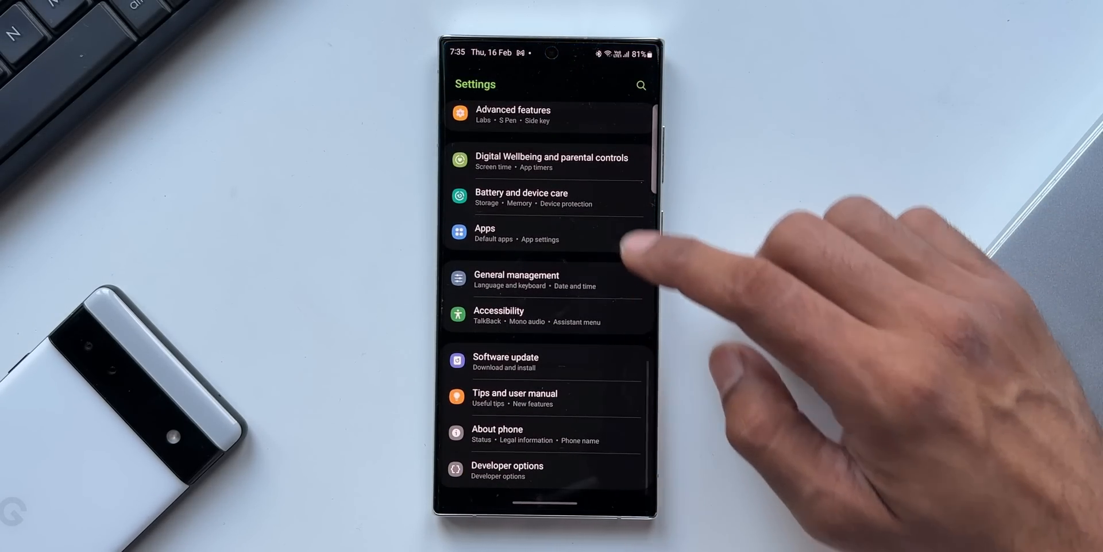
Review Battery > More battery settings, then close all recent apps to return home
{"action": "left_click", "coordinate": [522, 196]}
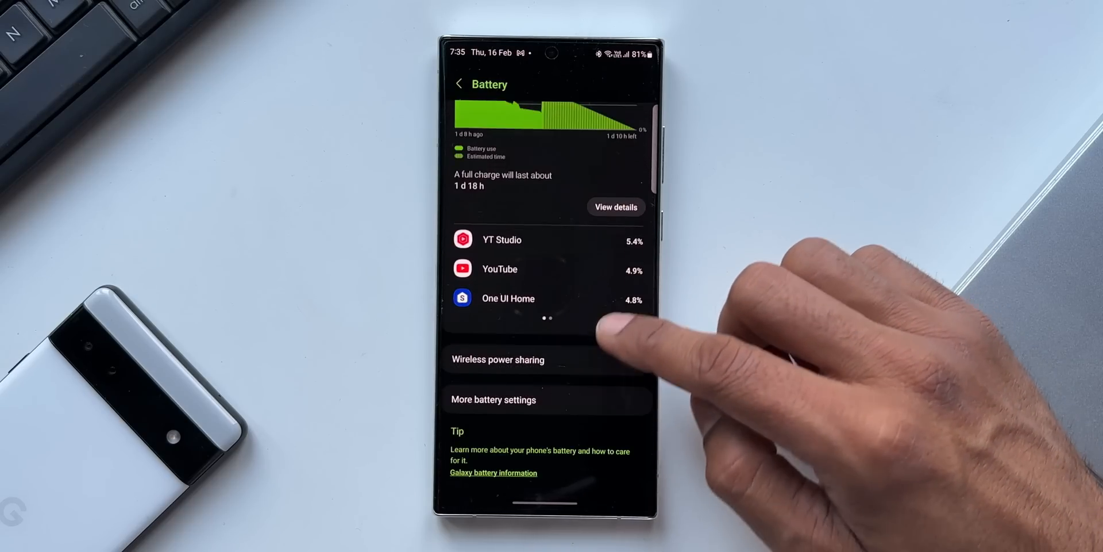
{"action": "left_click", "coordinate": [493, 399]}
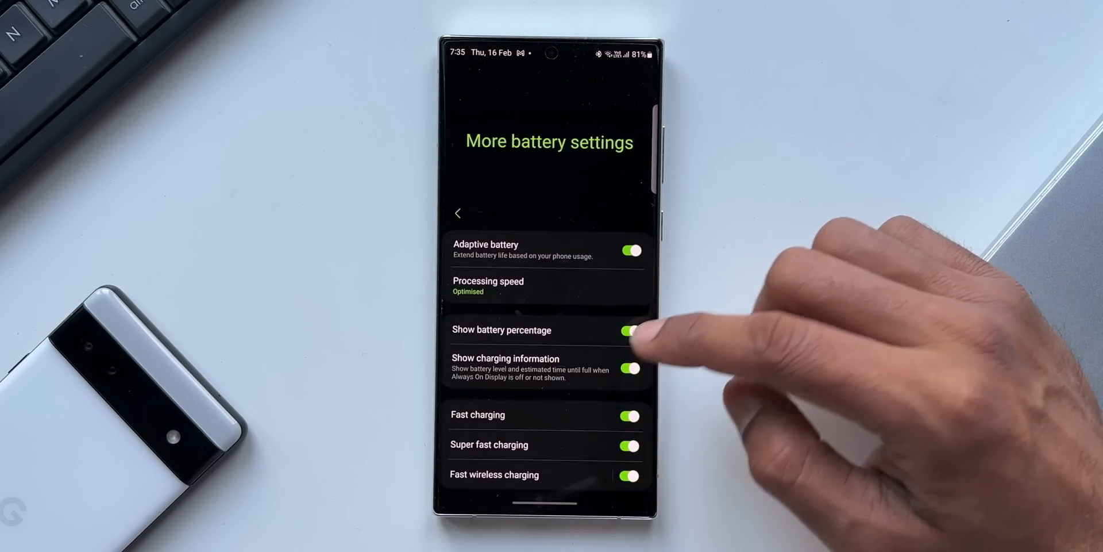
{"action": "left_click", "coordinate": [488, 286]}
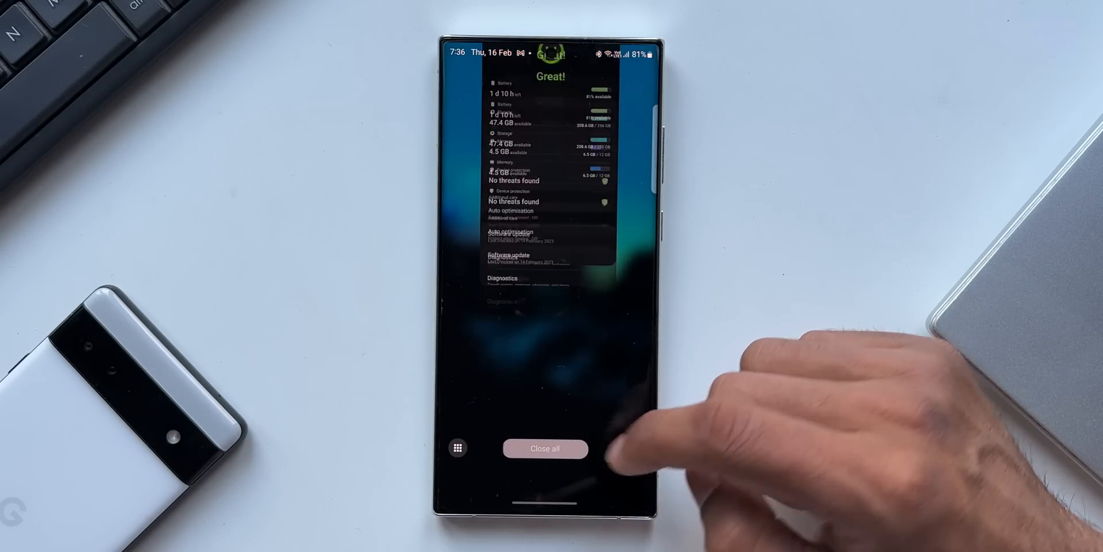
{"action": "left_click", "coordinate": [545, 449]}
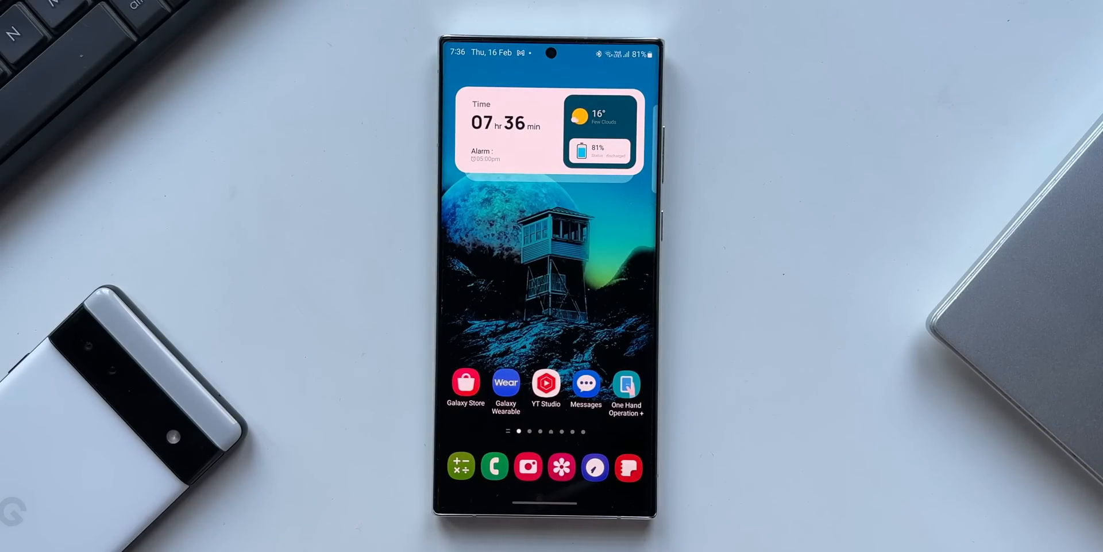